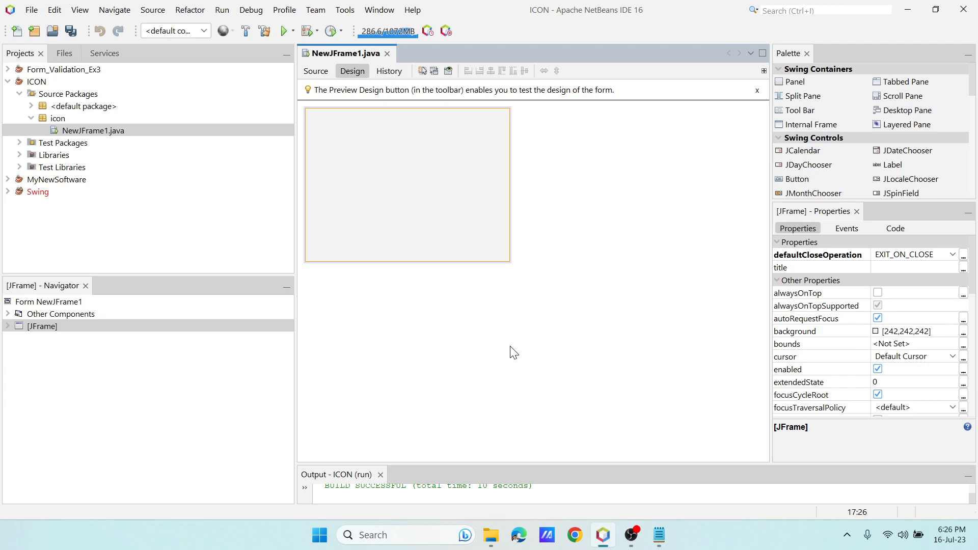
pyautogui.moveTo(469, 319)
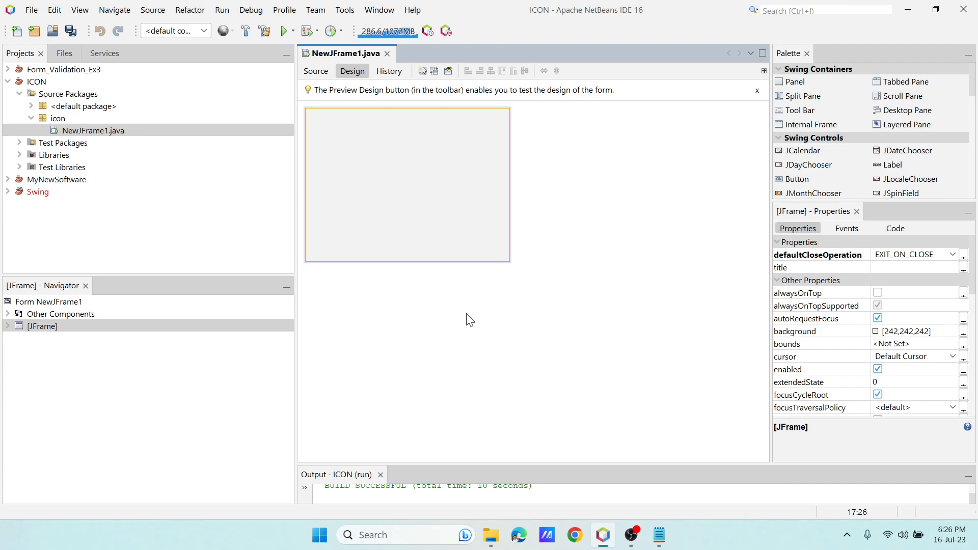
# Bring up context actions for the icon package and NewJFrame1.java, then close the running frame
pyautogui.click(58, 118)
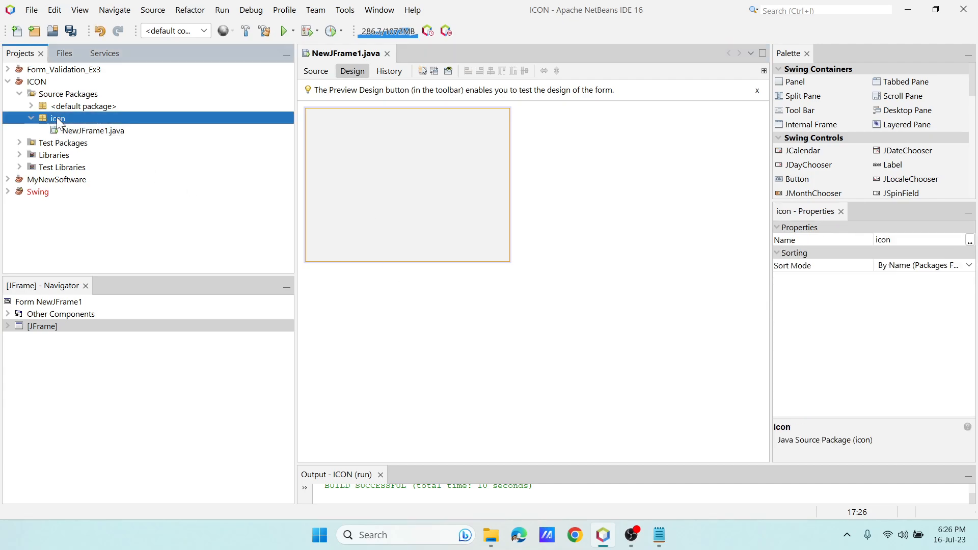
pyautogui.rightClick(57, 117)
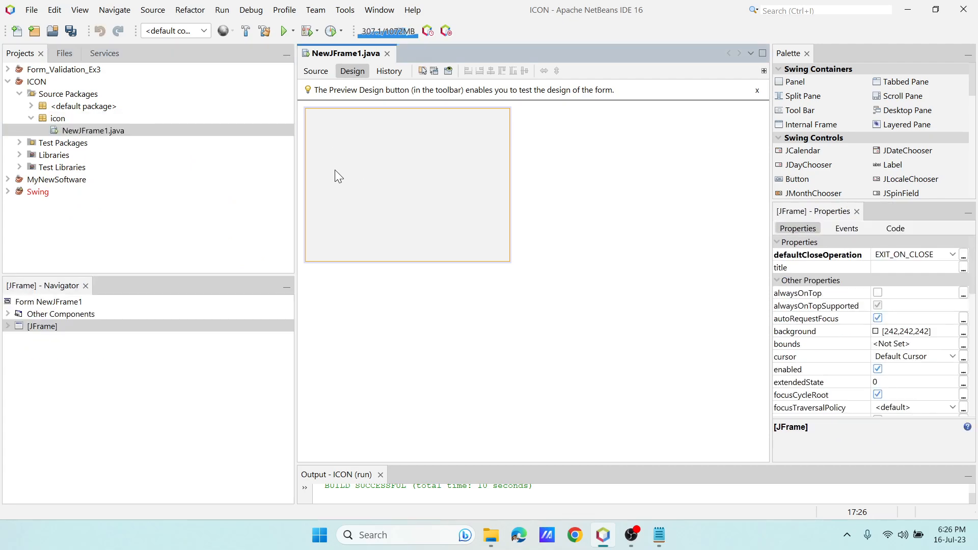
pyautogui.moveTo(440, 192)
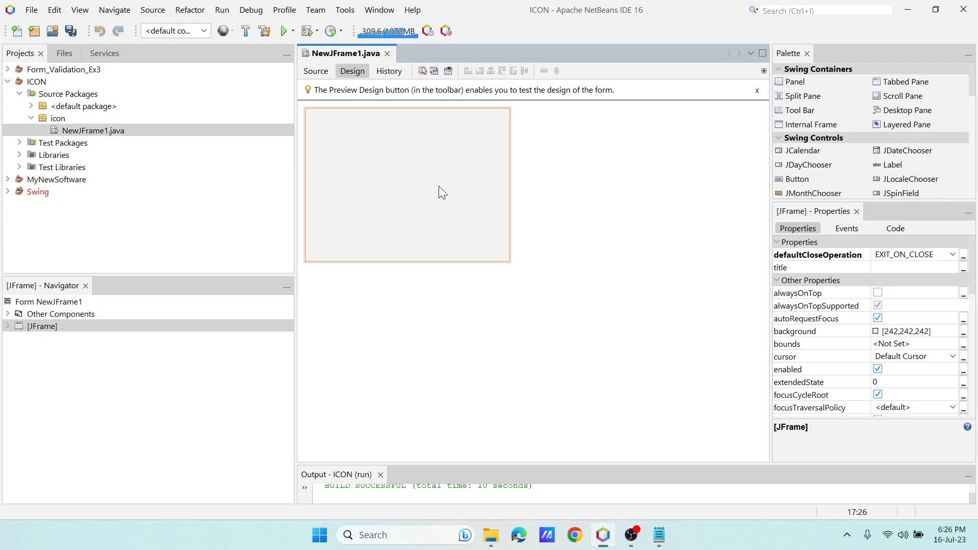
pyautogui.click(94, 131)
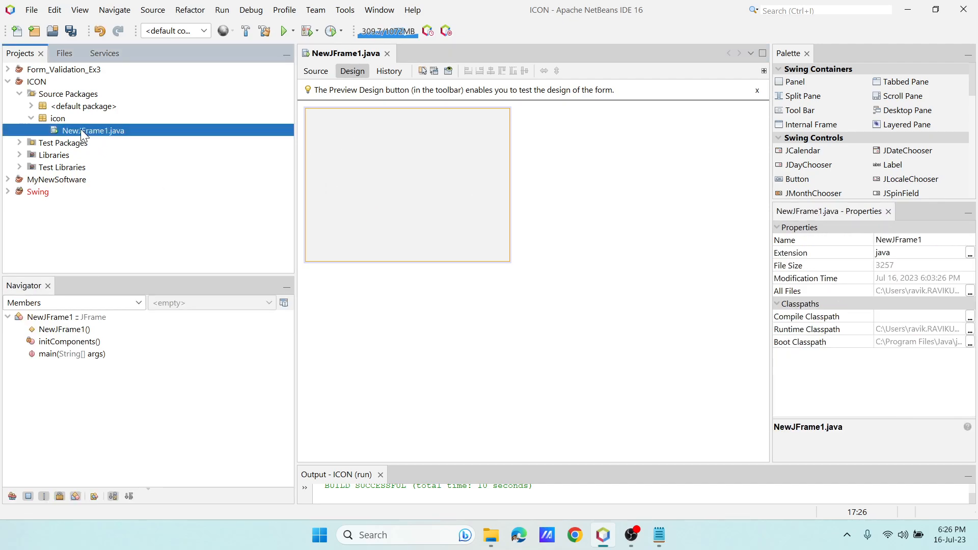
pyautogui.rightClick(94, 130)
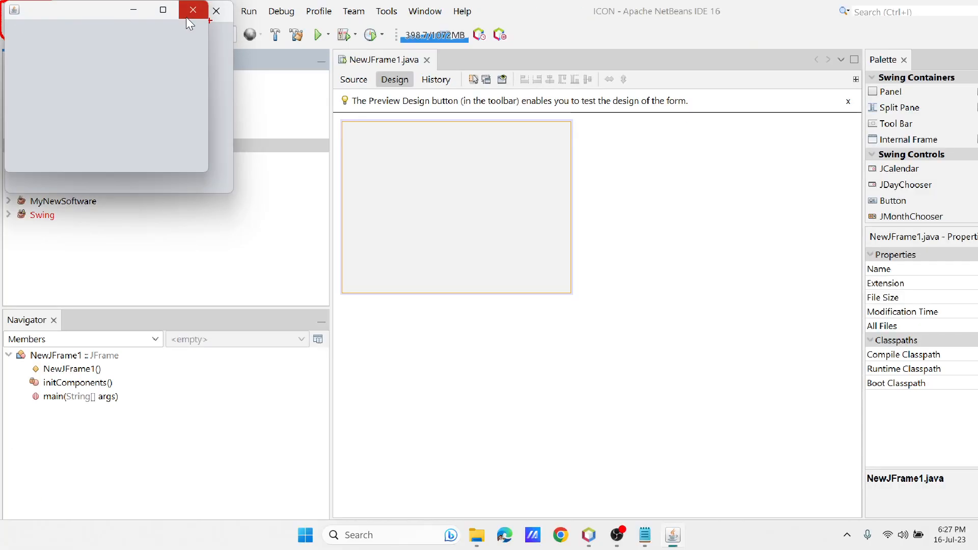
pyautogui.click(193, 10)
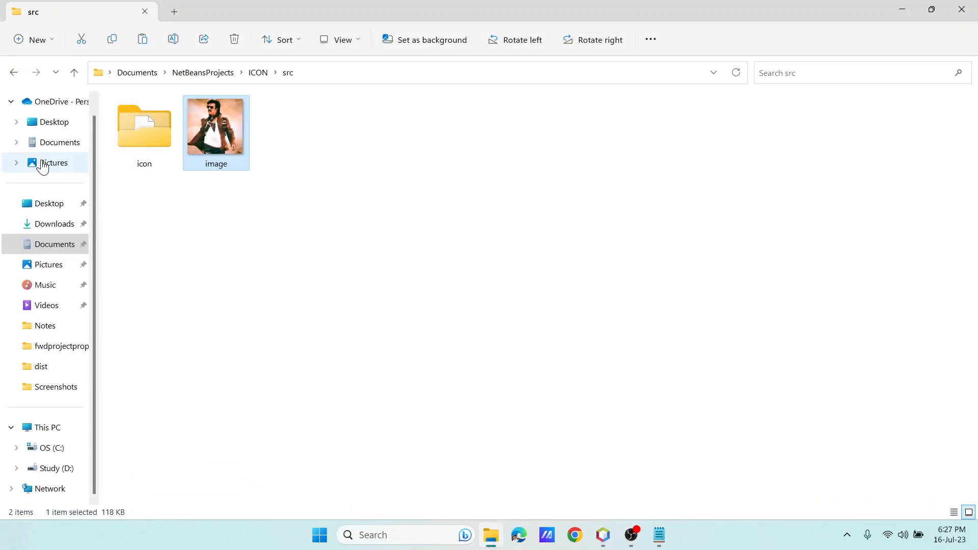
# Browse from Downloads and Documents into NetBeansProjects, ICON, then the src folder
pyautogui.click(55, 223)
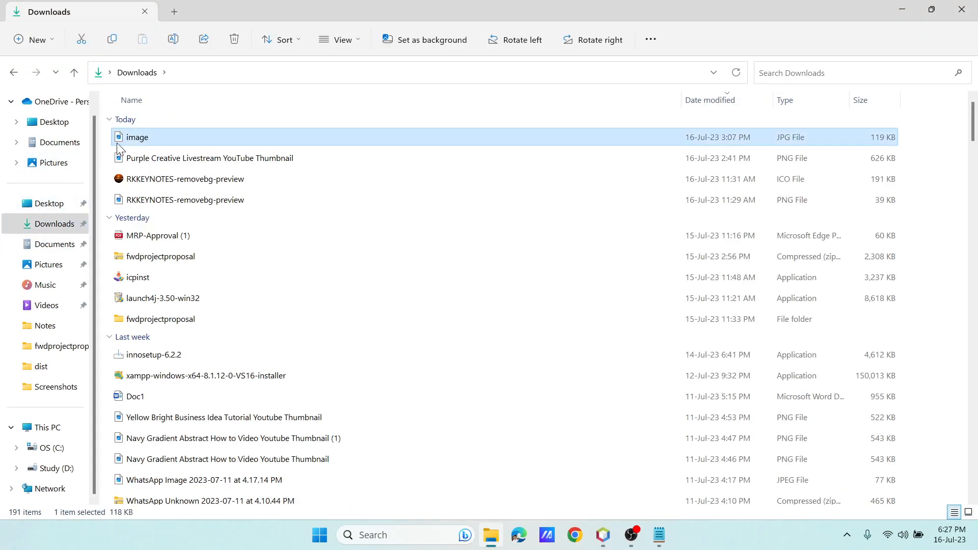
pyautogui.doubleClick(137, 137)
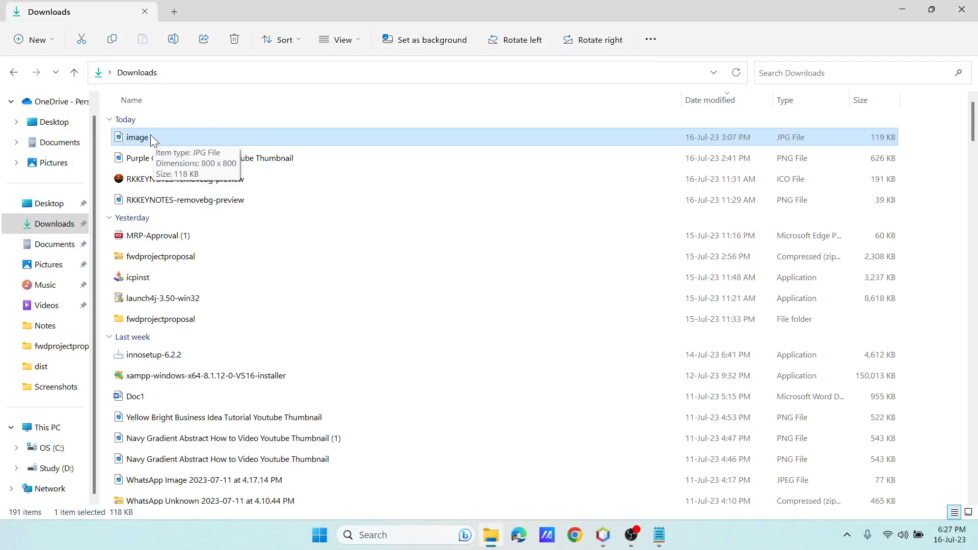
pyautogui.moveTo(55, 243)
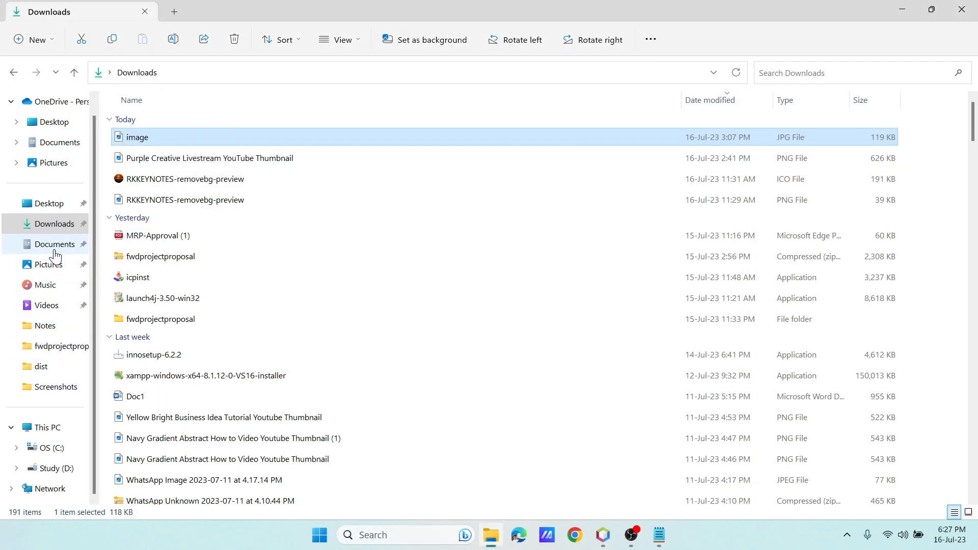
pyautogui.click(55, 244)
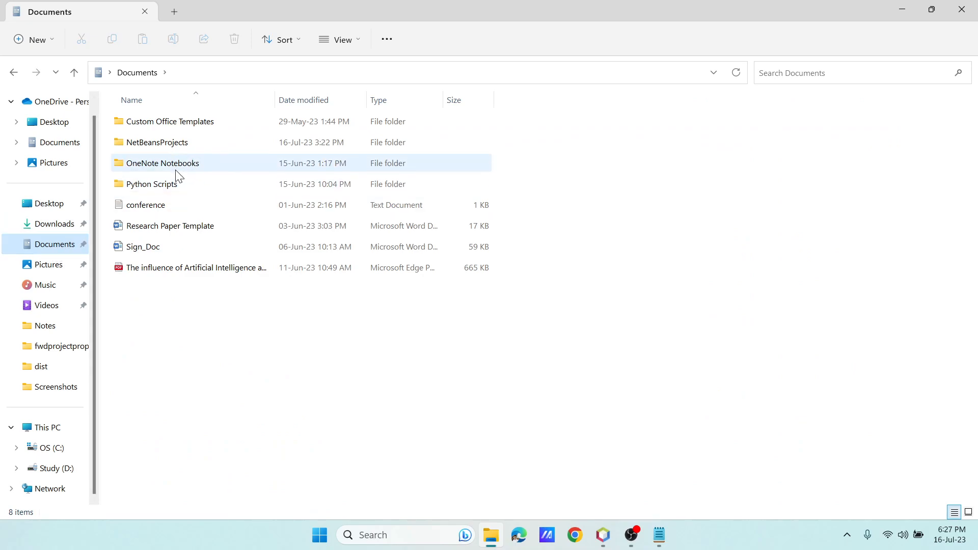
pyautogui.moveTo(165, 156)
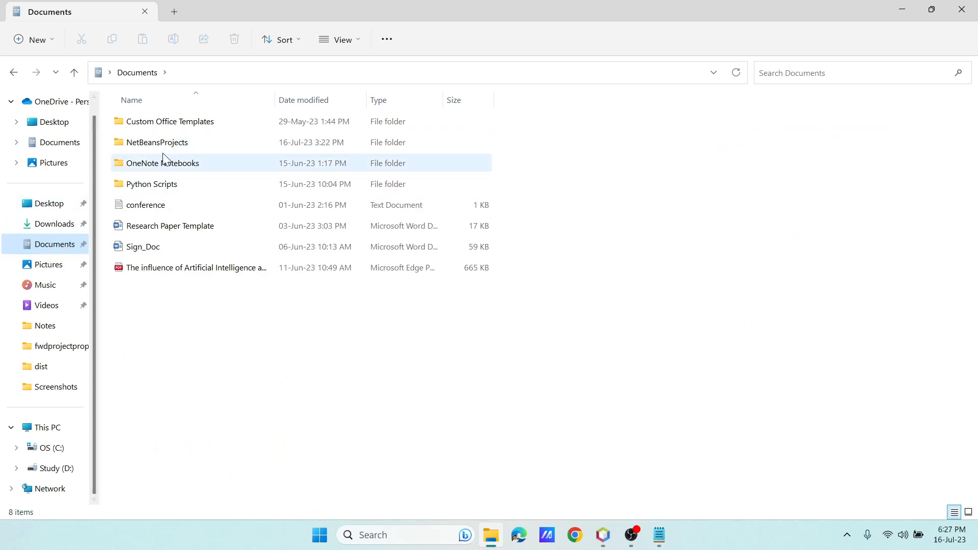
pyautogui.doubleClick(156, 142)
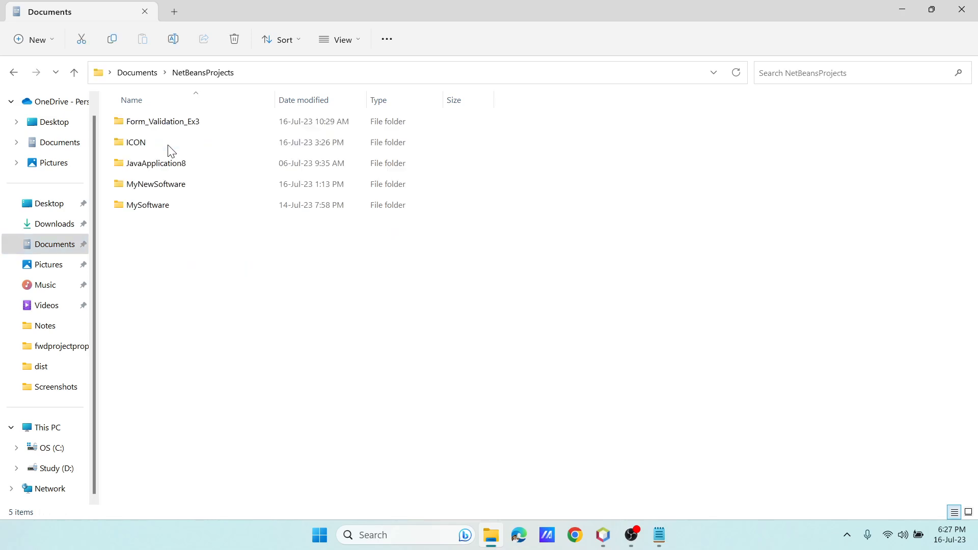
pyautogui.click(136, 141)
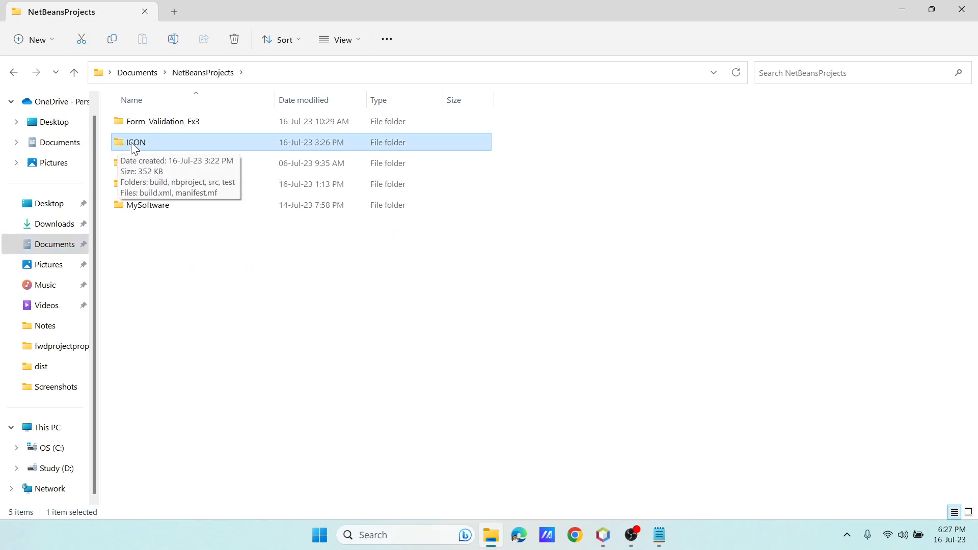
pyautogui.doubleClick(135, 141)
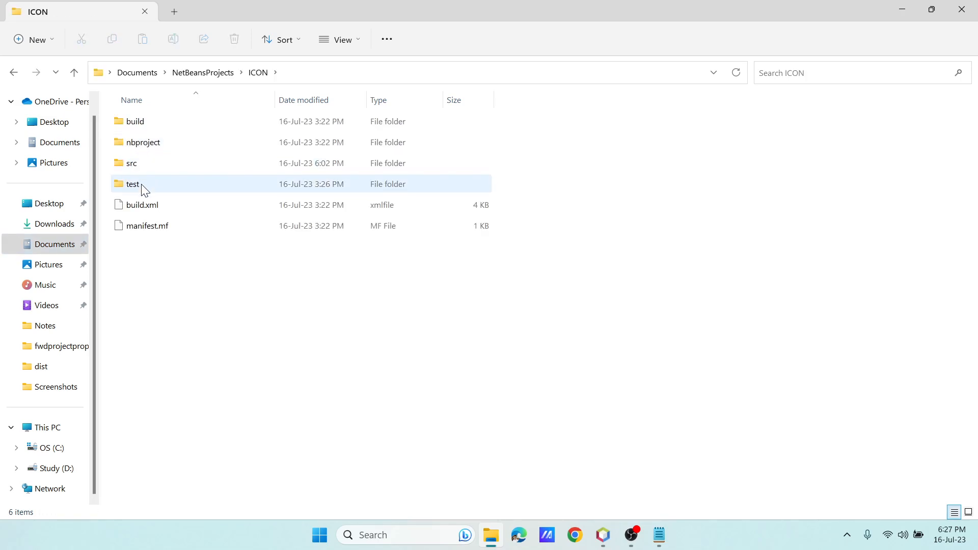
pyautogui.moveTo(131, 163)
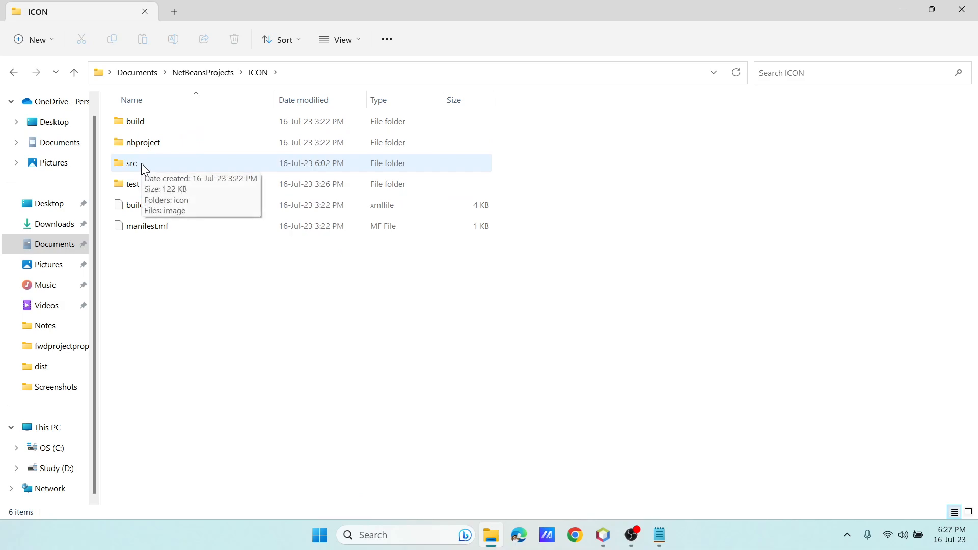
pyautogui.doubleClick(131, 163)
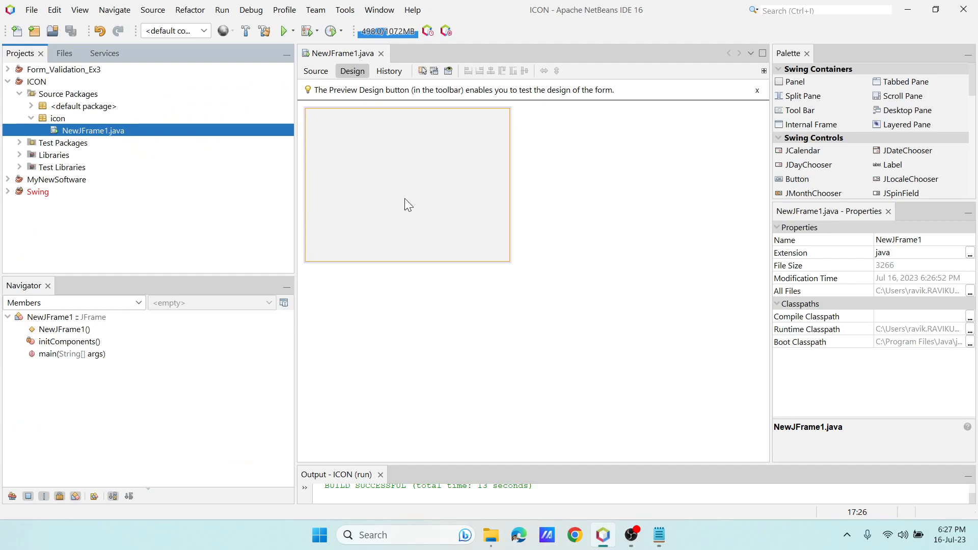
# In Source view, add the /image.jpg icon code and the Image and ImageIcon imports
pyautogui.click(315, 70)
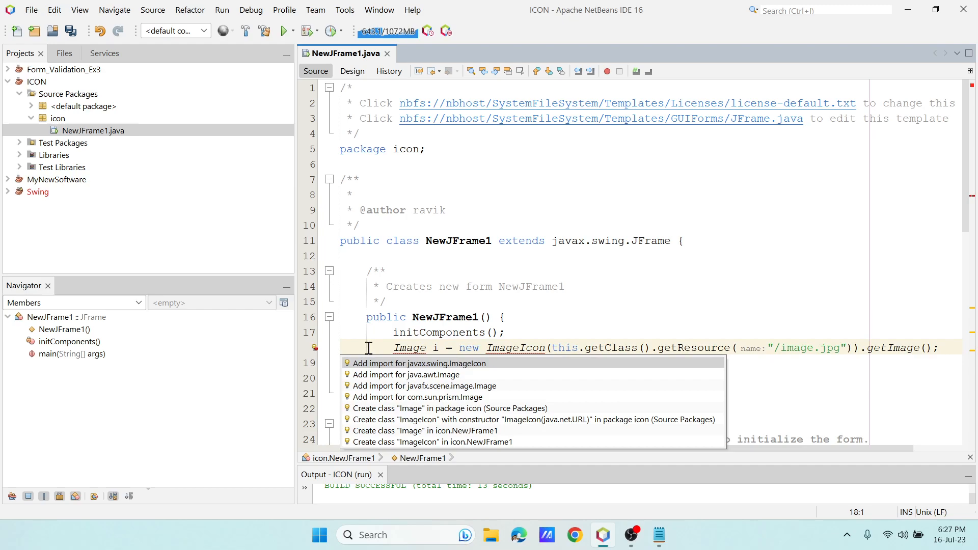
pyautogui.click(437, 363)
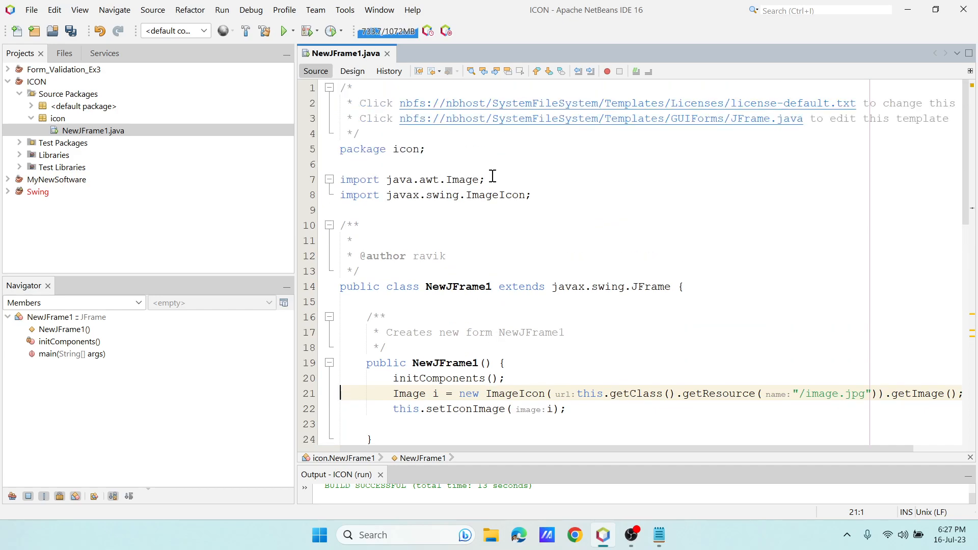
pyautogui.moveTo(393, 394); pyautogui.dragTo(481, 393)
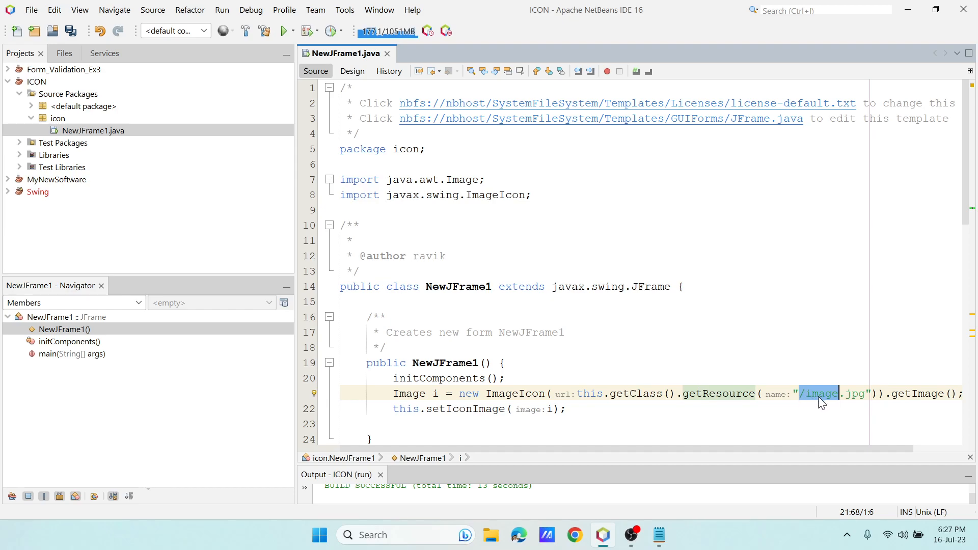
pyautogui.moveTo(836, 395)
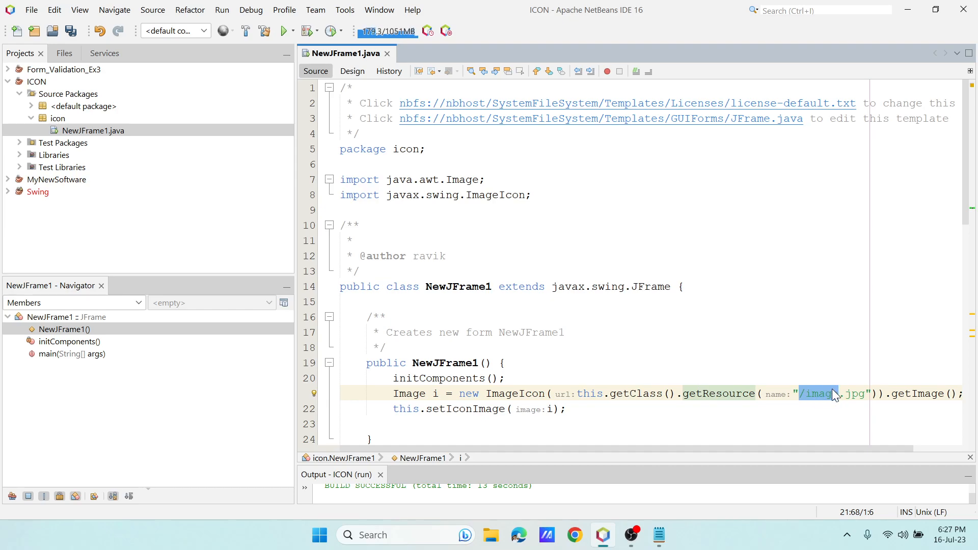
pyautogui.click(847, 394)
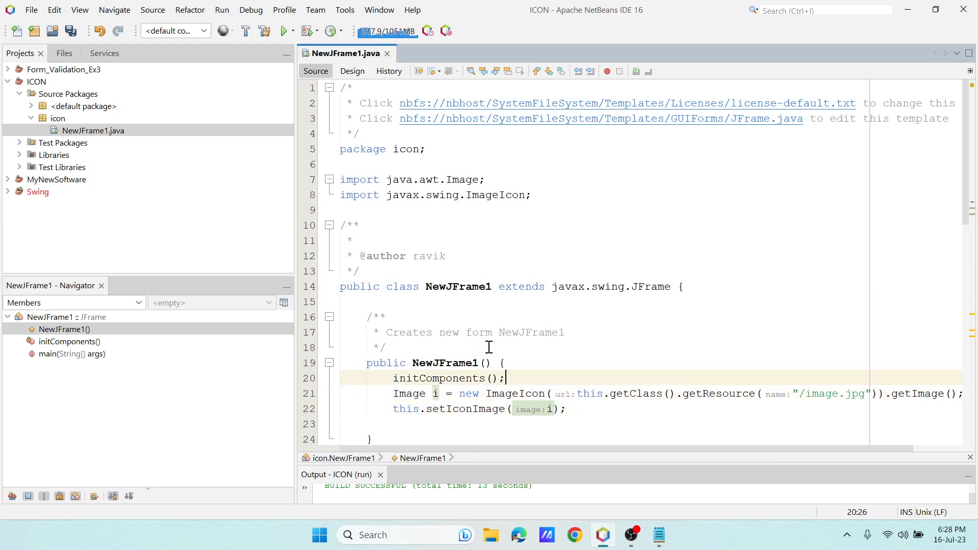
# Run NewJFrame1.java with Run File to show the custom title-bar icon
pyautogui.rightClick(489, 348)
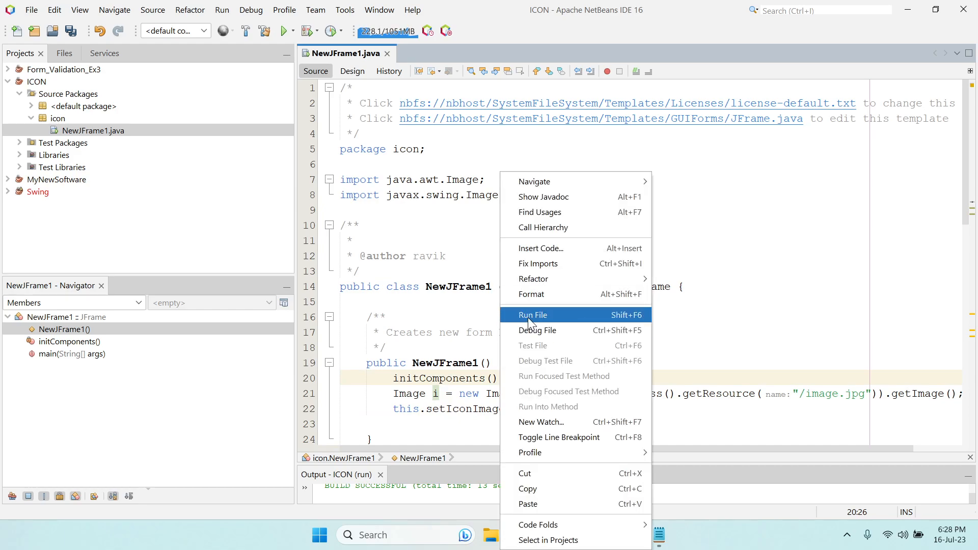
pyautogui.click(352, 71)
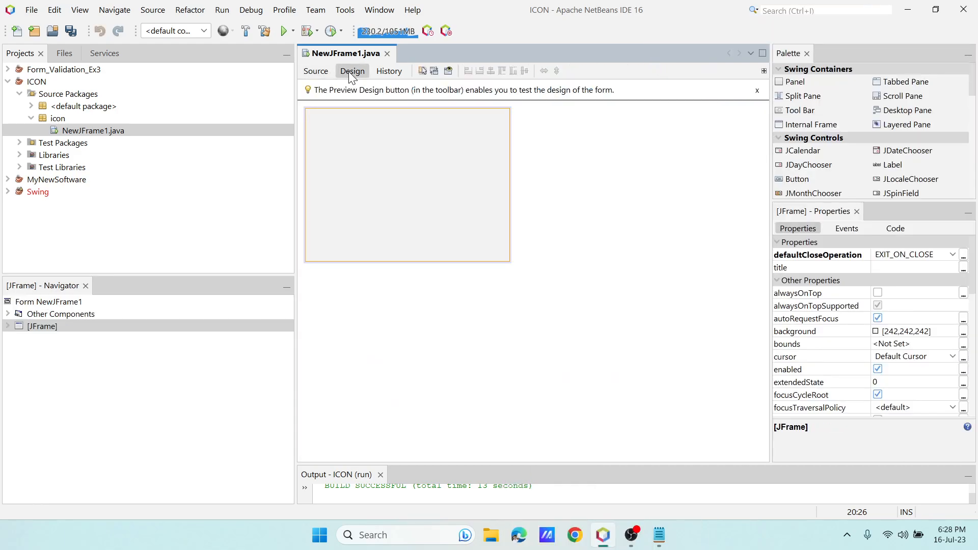
pyautogui.click(314, 70)
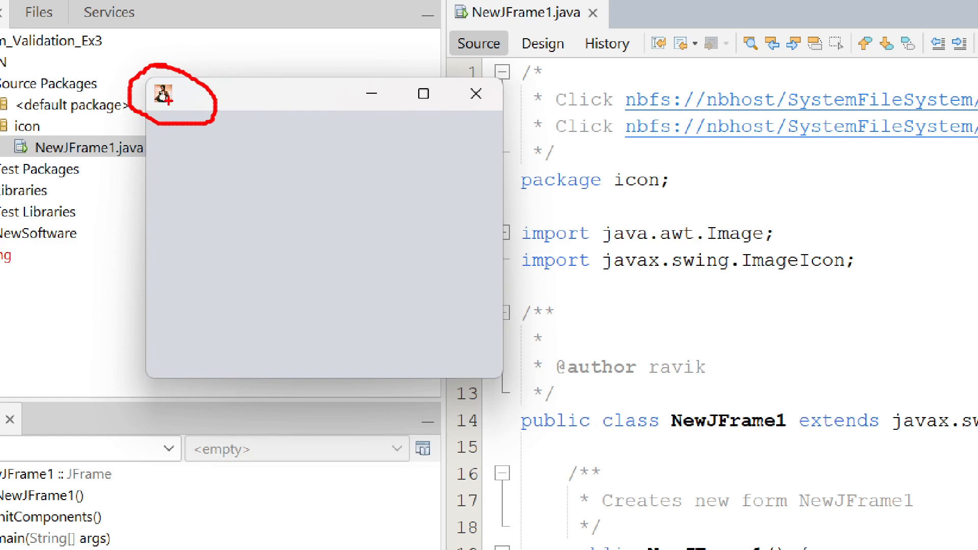
pyautogui.moveTo(214, 155)
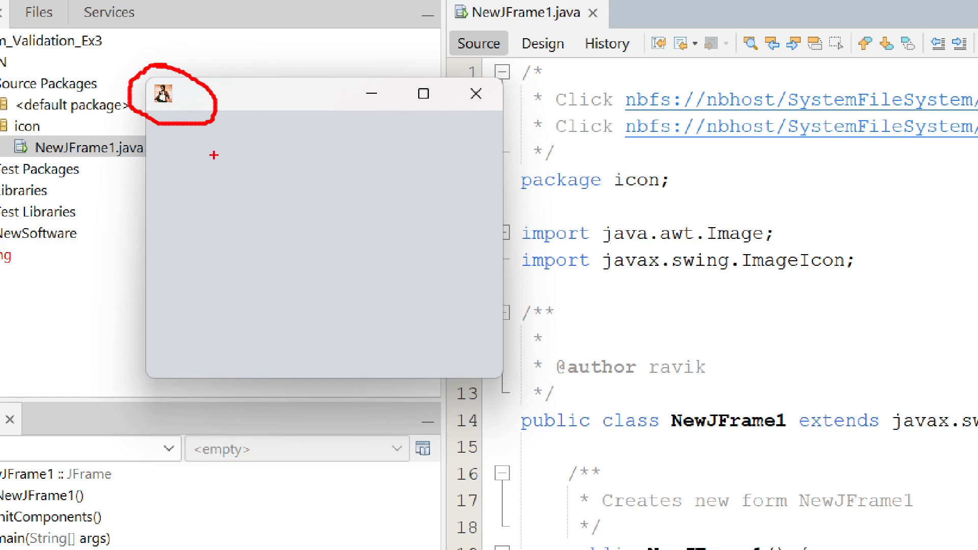